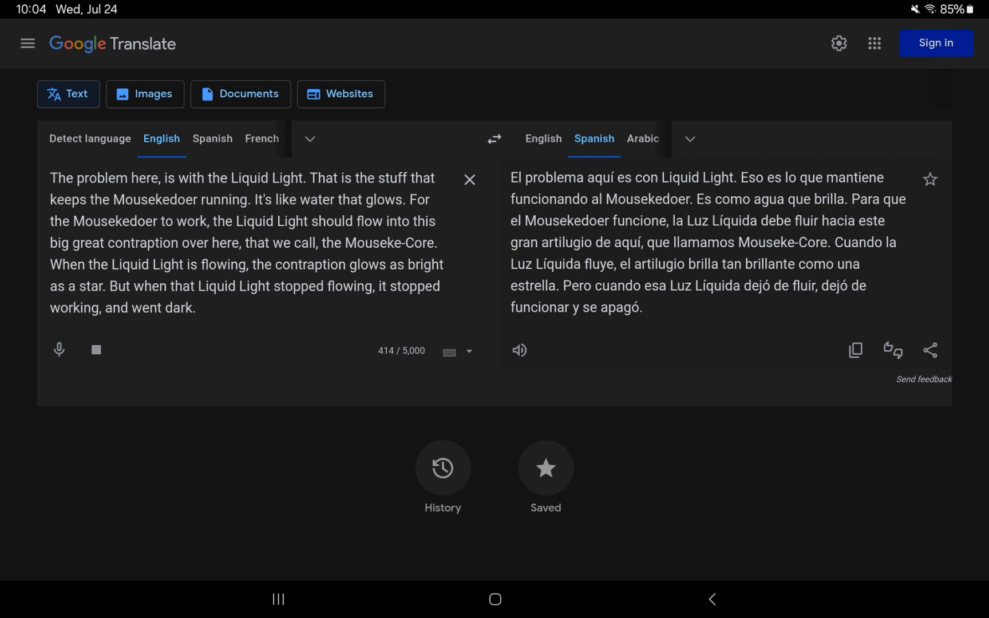
Translate the 'Digitize means, you gonna be turned into itsy-bitsy electronical bits' passage to Spanish and play the English aloud.
text(Digitize means, you gonna be turned into itsy-bitsy electronical bits, so you can run around, peekin' and pokin' inside the Mousekedoer. Once you inside the Mousekedoer, you gonna be able to get the Liquid Light Flowin', and the contraption is gonna glow again.)
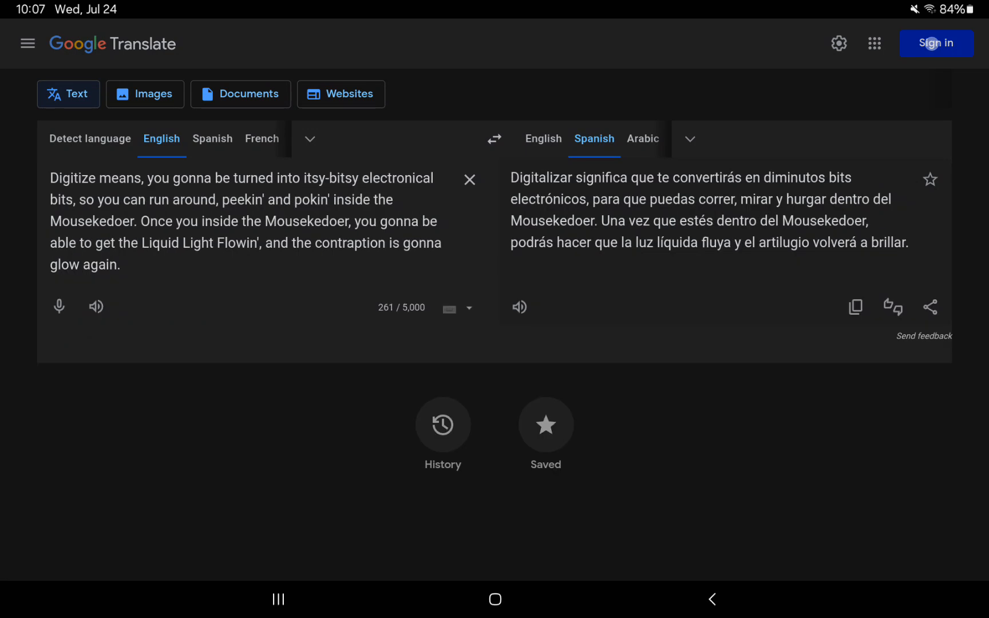
click(96, 306)
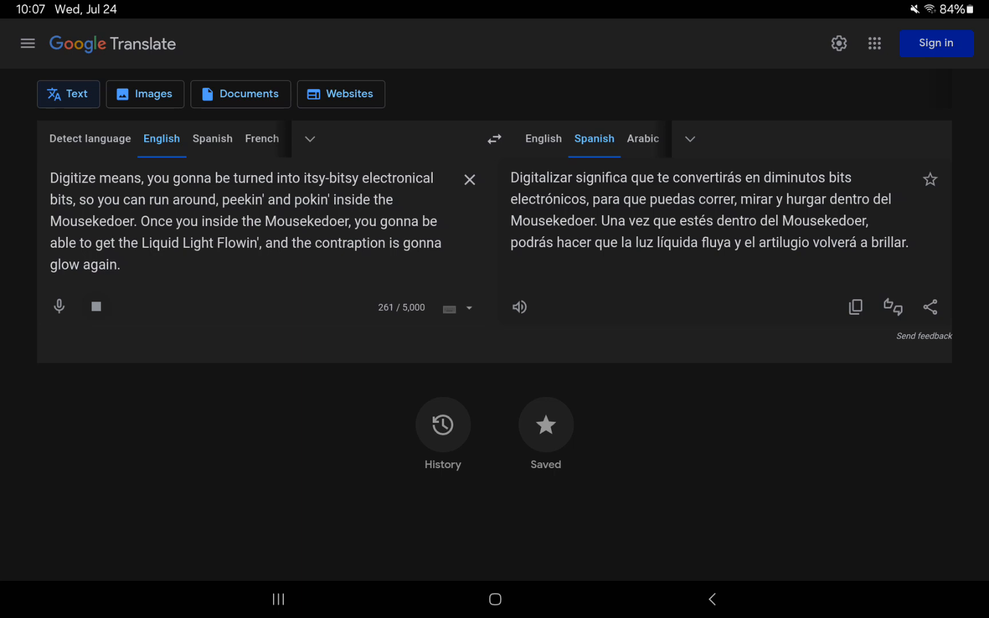